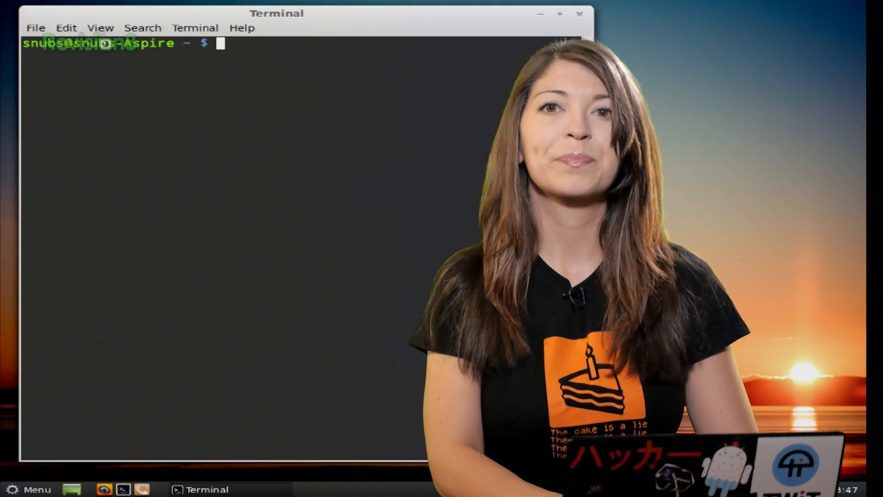
Step: Run 'sudo nmap -O 10.73.31.6' after the misspelled 'namp' command is not found
{"action": "type", "text": "sudo"}
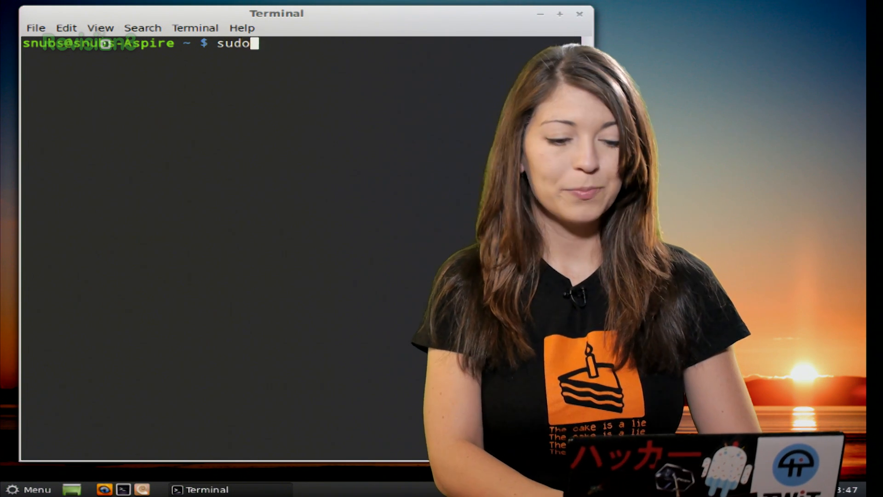
{"action": "type", "text": "namp"}
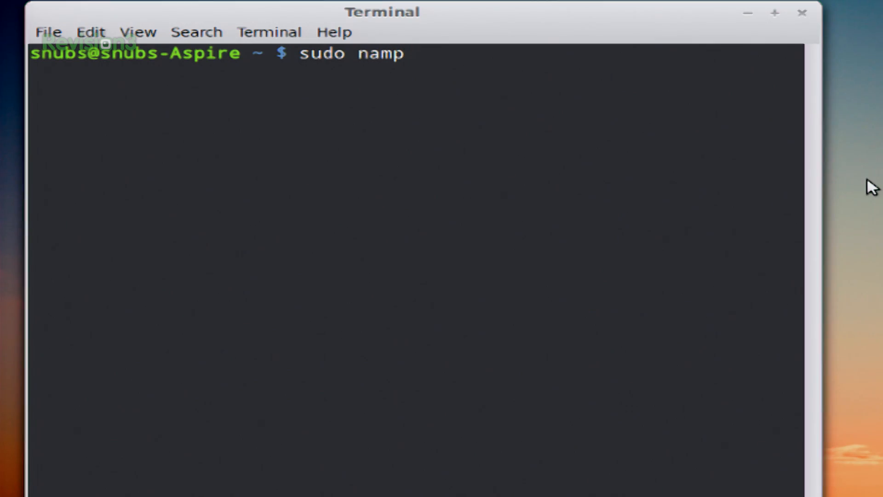
{"action": "type", "text": "-O"}
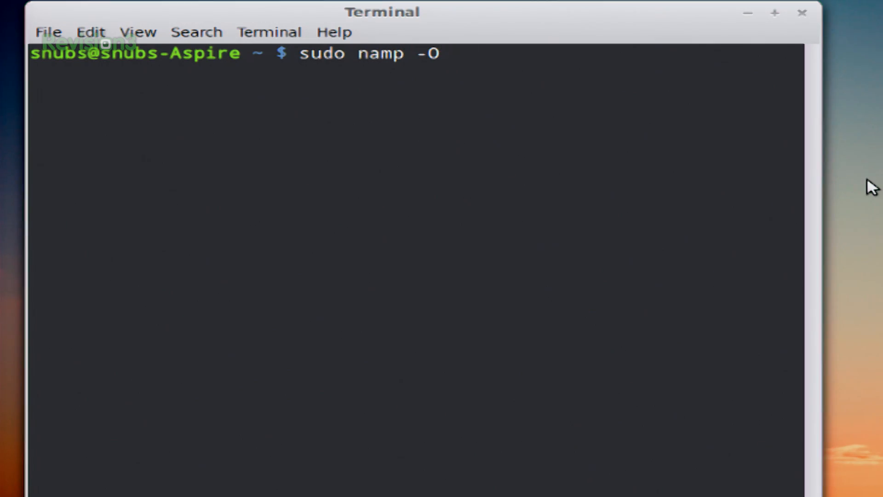
{"action": "type", "text": "10."}
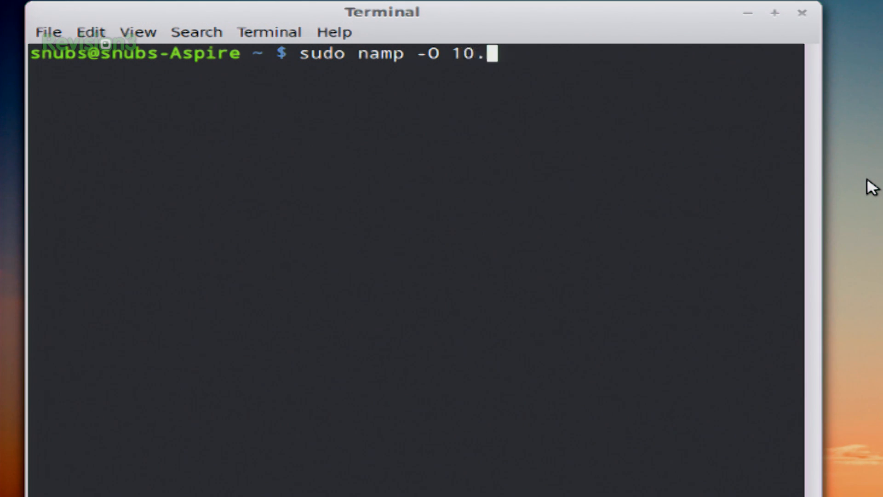
{"action": "type", "text": "73."}
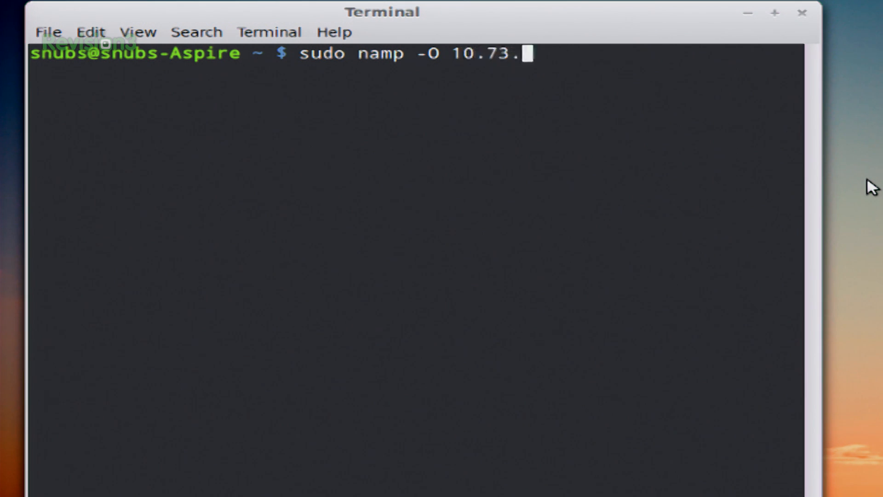
{"action": "type", "text": "31."}
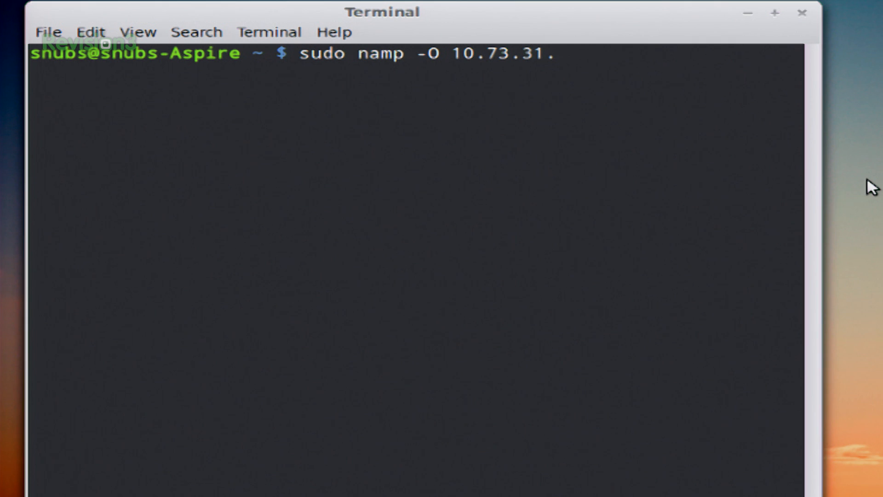
{"action": "type", "text": "6"}
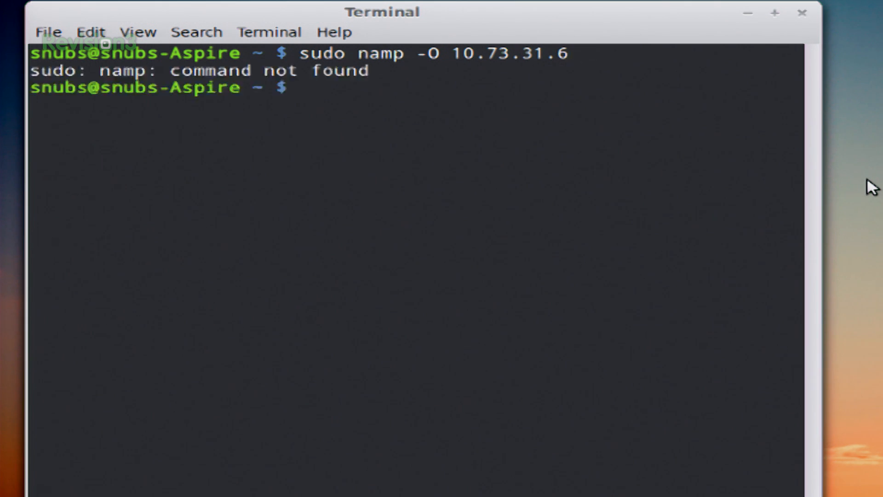
{"action": "type", "text": "sudo namp -O 10.73.31.6"}
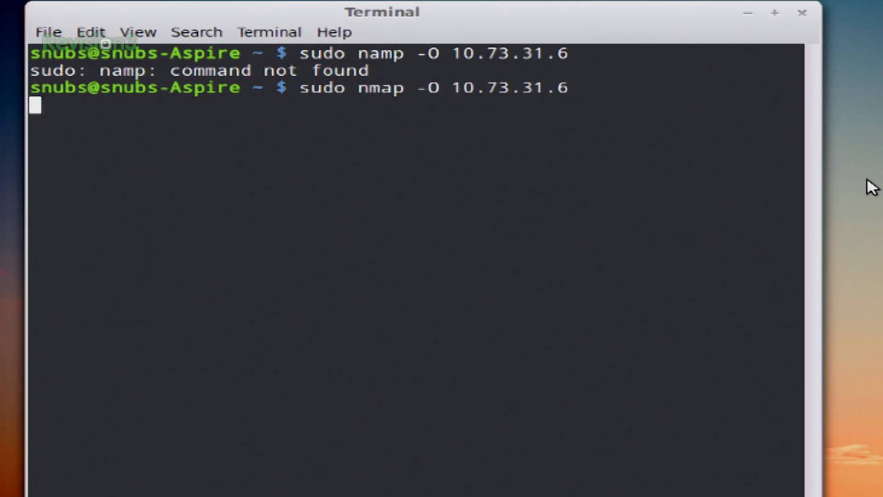
{"action": "key", "text": "Return"}
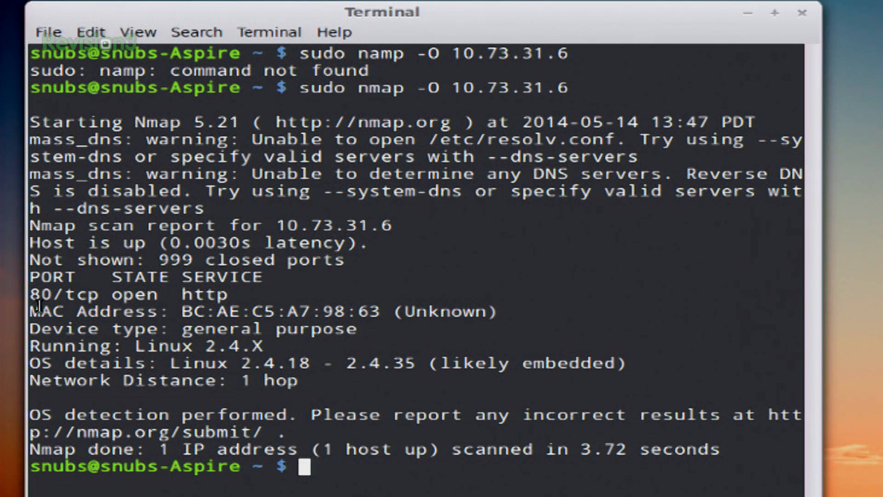
{"action": "mouse_move", "coordinate": [51, 329]}
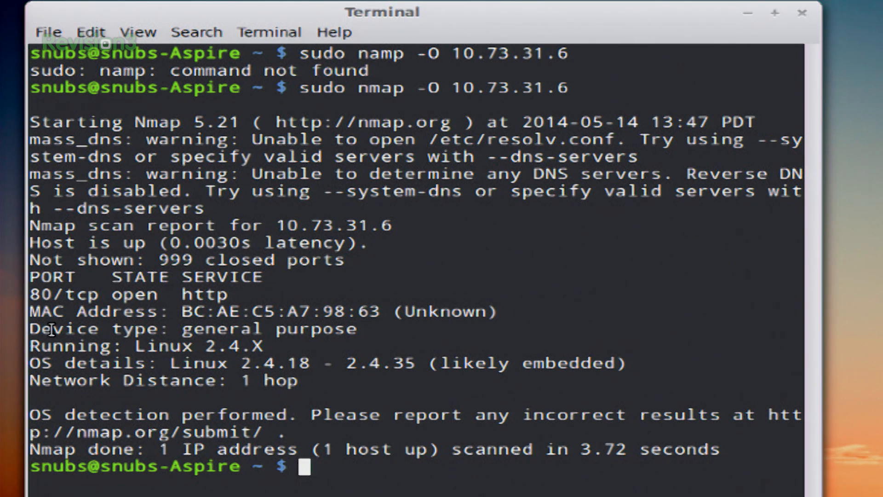
Step: Highlight the Running and OS details lines showing Linux 2.4.X, likely embedded
{"action": "double_click", "coordinate": [152, 346]}
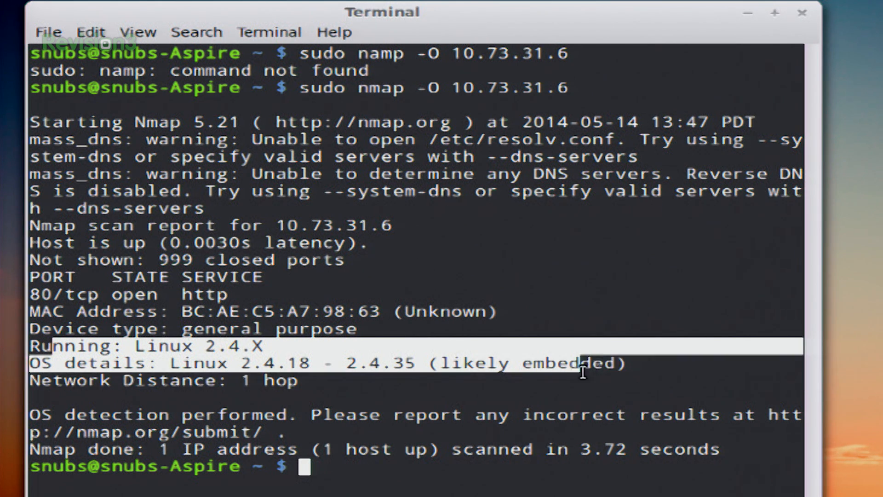
{"action": "mouse_move", "coordinate": [389, 484]}
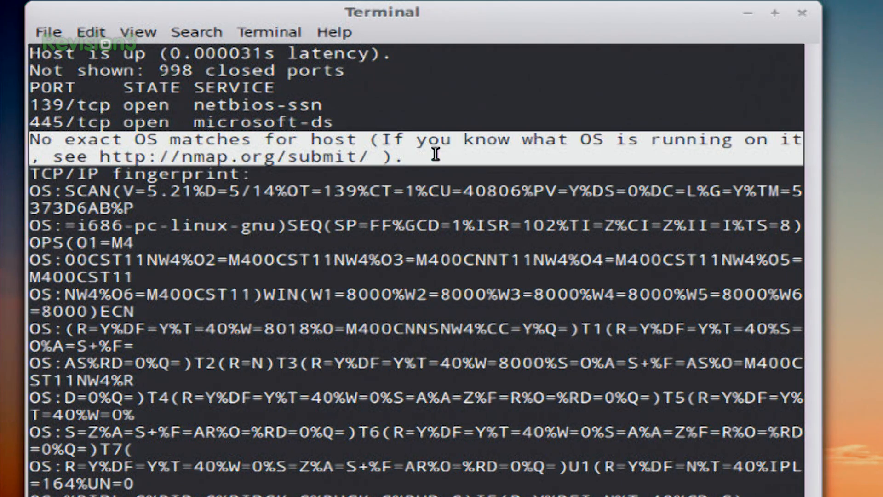
{"action": "mouse_move", "coordinate": [242, 169]}
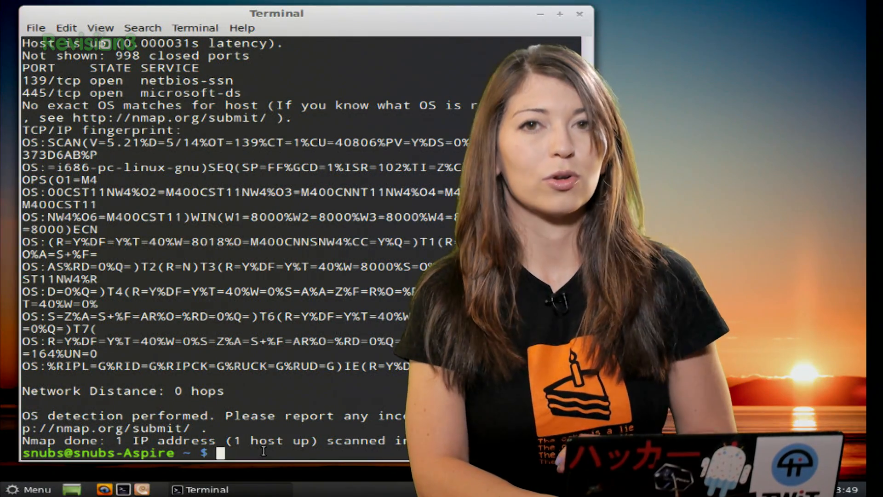
Step: Rerun 'nmap -O --osscan-guess 10.73.31.145' with sudo prepended for root privileges
{"action": "type", "text": "nmap"}
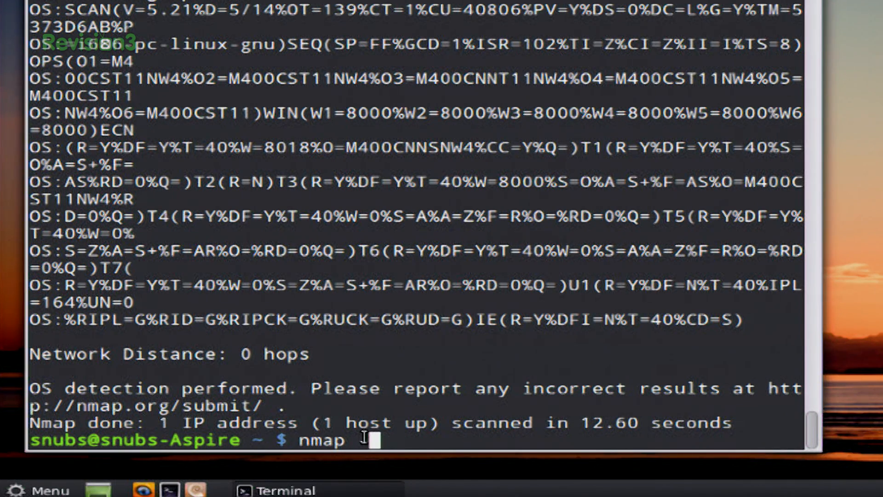
{"action": "type", "text": "O"}
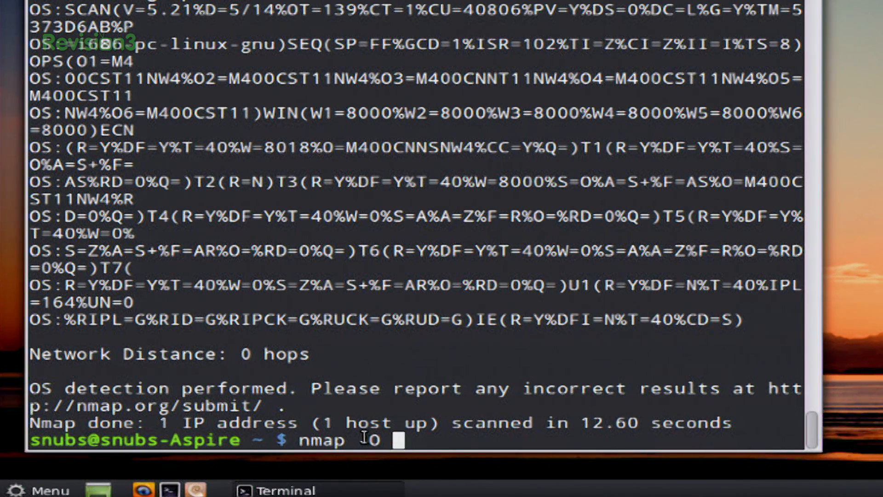
{"action": "type", "text": "--"}
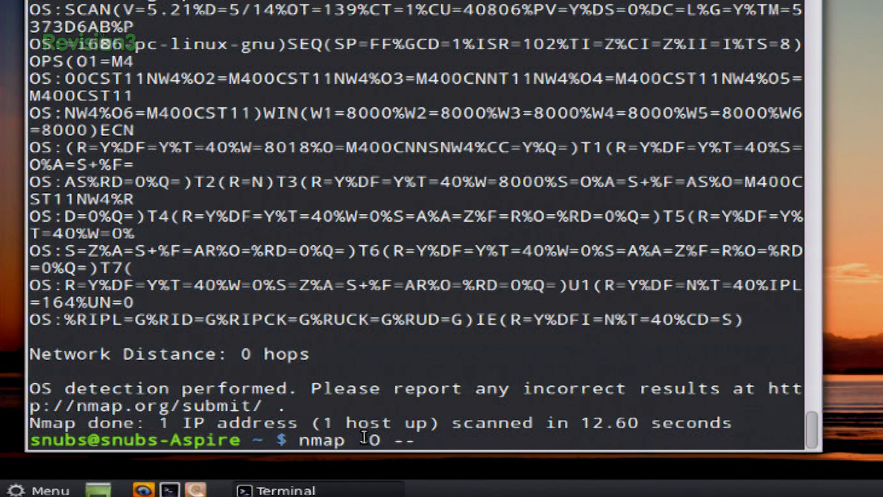
{"action": "type", "text": "os"}
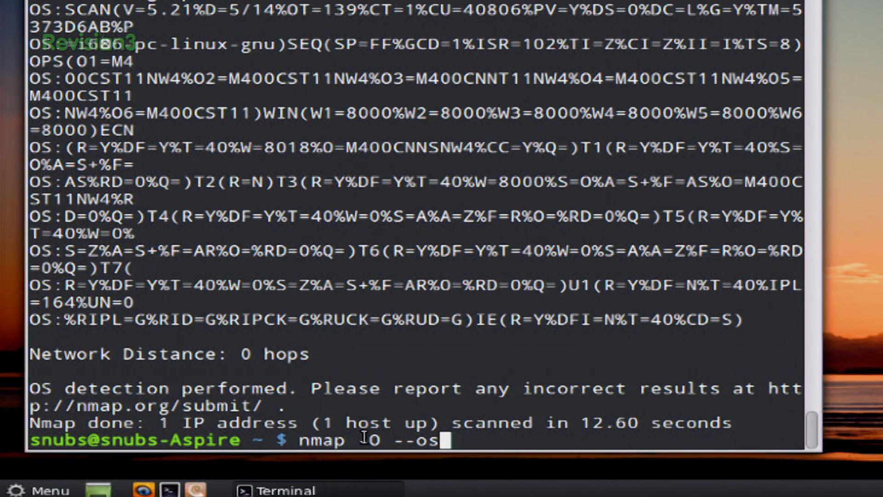
{"action": "type", "text": "scan-guess 10.73.31.145"}
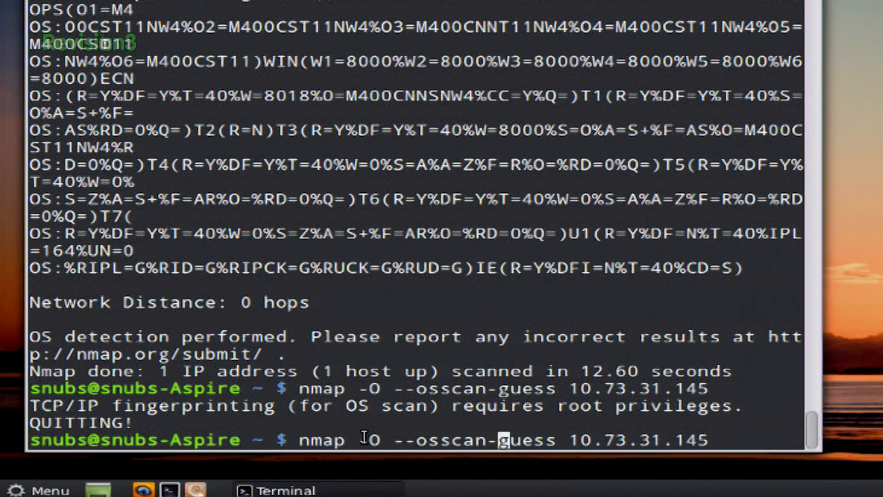
{"action": "type", "text": "sudo"}
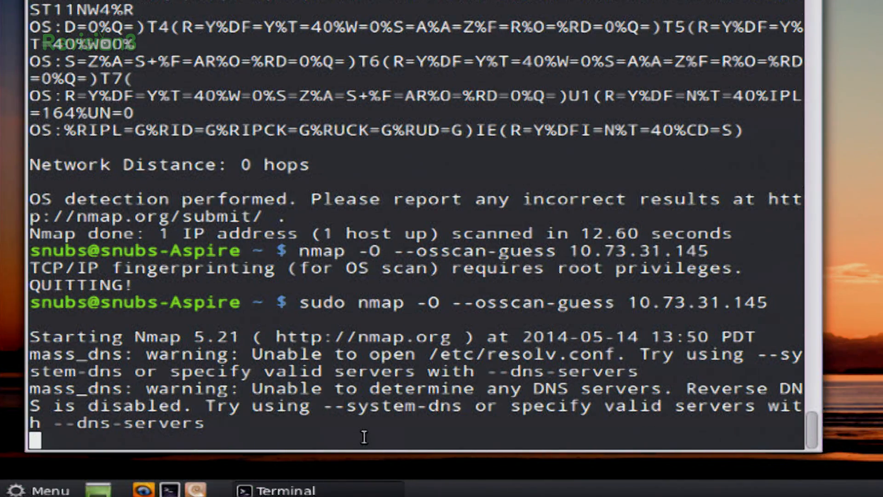
{"action": "mouse_move", "coordinate": [861, 332]}
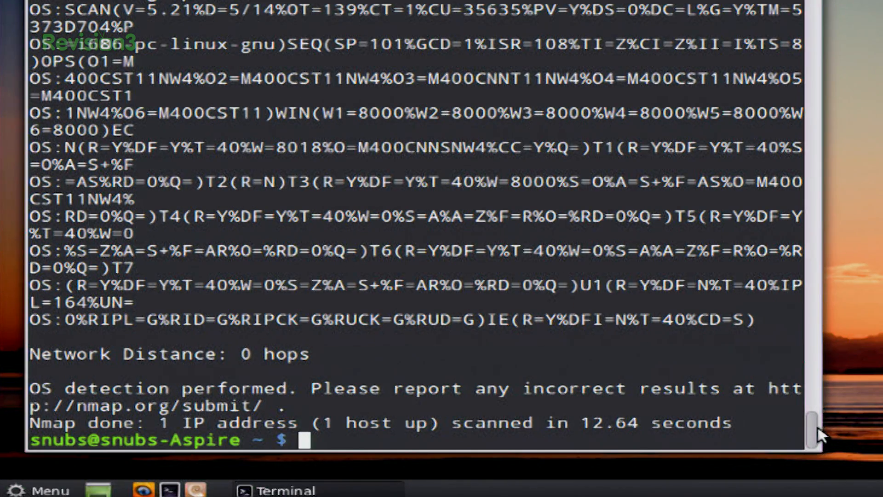
{"action": "mouse_move", "coordinate": [462, 175]}
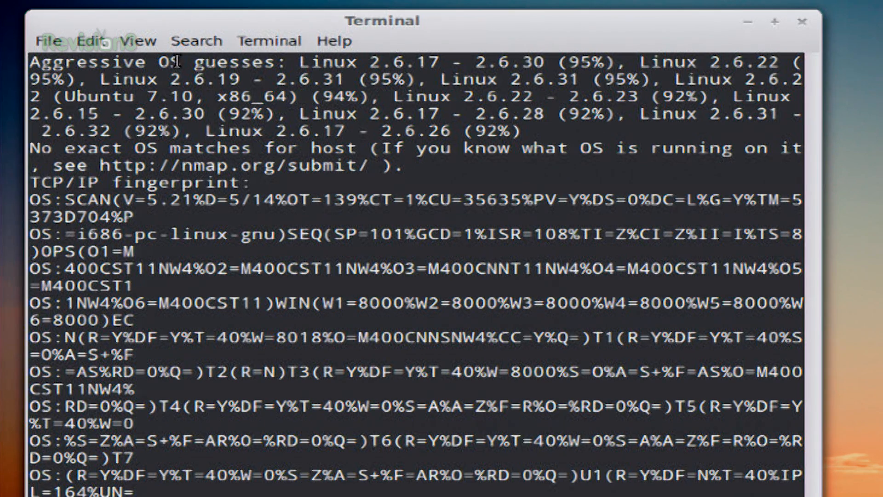
{"action": "mouse_move", "coordinate": [313, 56]}
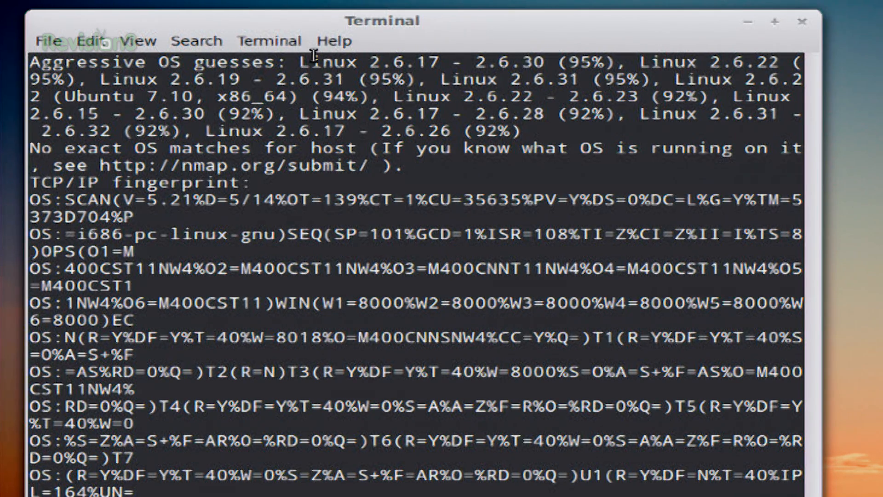
{"action": "mouse_move", "coordinate": [428, 56]}
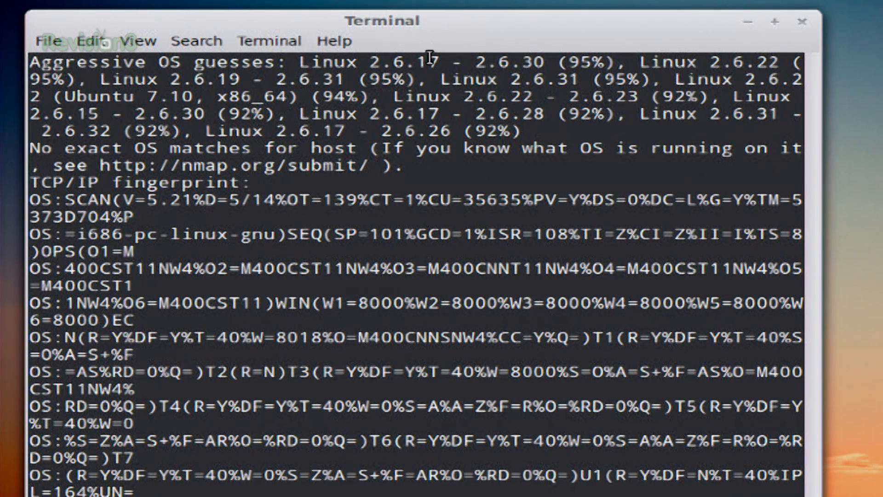
{"action": "mouse_move", "coordinate": [611, 73]}
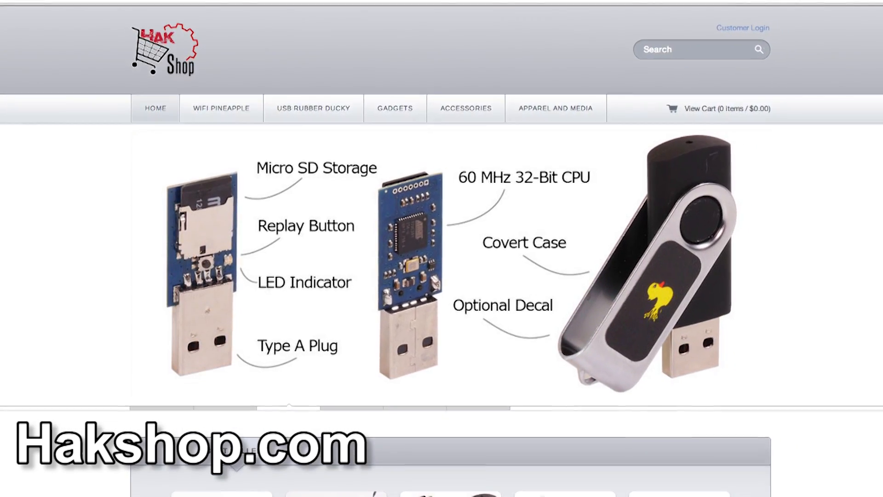
Step: Scroll down through the HakShop USB Rubber Ducky product page
{"action": "scroll", "scroll_direction": "down", "scroll_amount": 3}
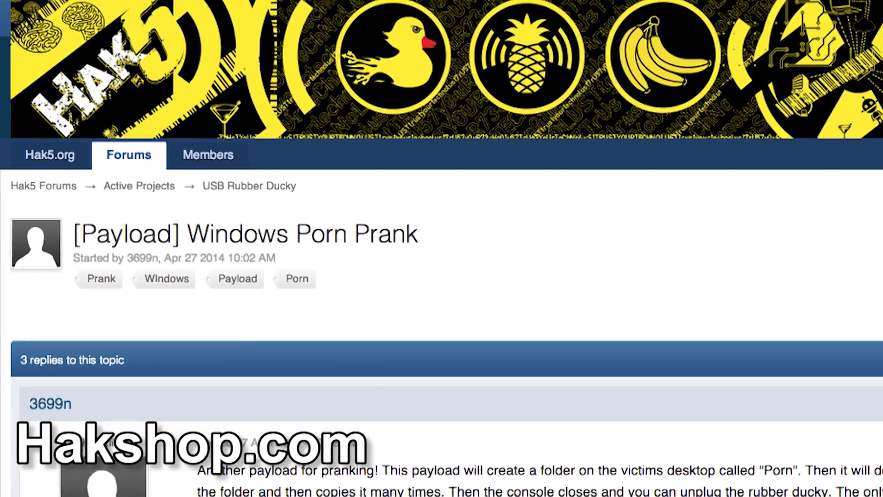
{"action": "scroll", "scroll_direction": "down", "scroll_amount": 3}
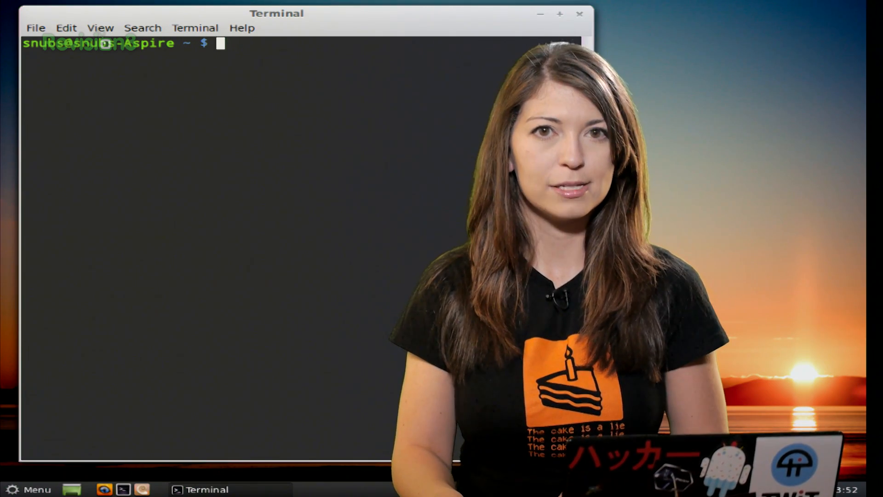
Step: Enter 'nmap -sV 10.73.31.145' in the cleared terminal
{"action": "type", "text": "nmap"}
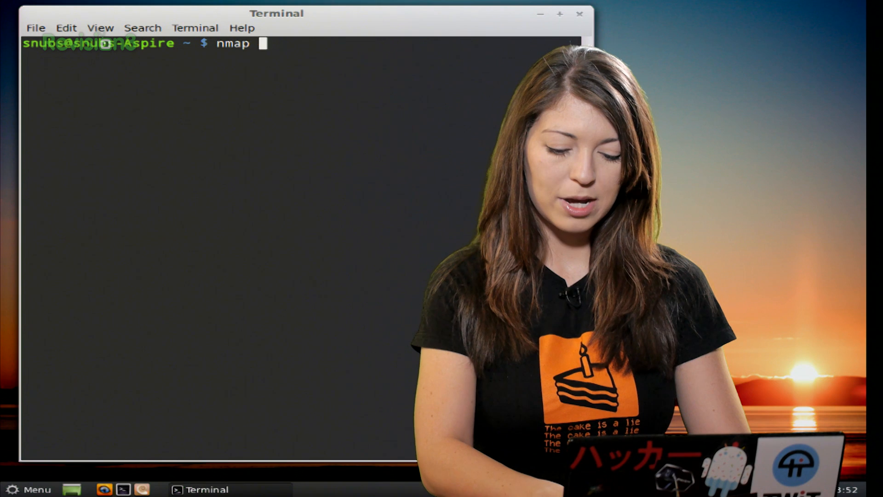
{"action": "type", "text": "-sV"}
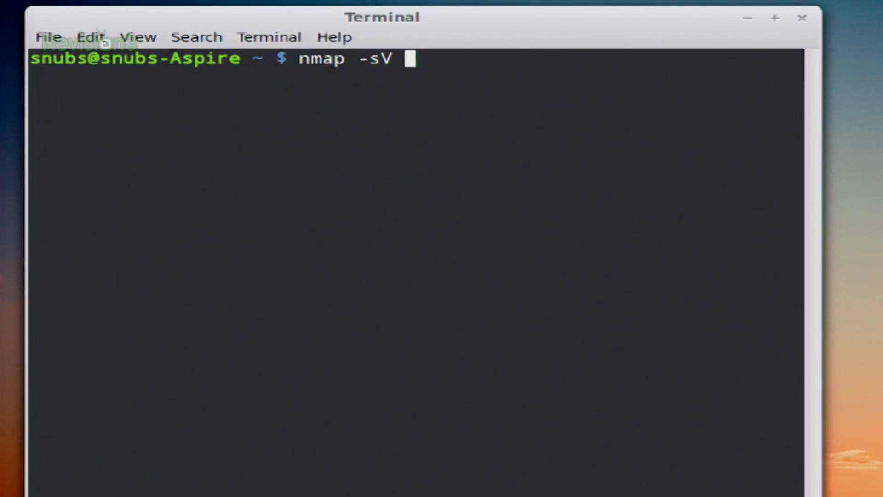
{"action": "type", "text": "10.73.31.145"}
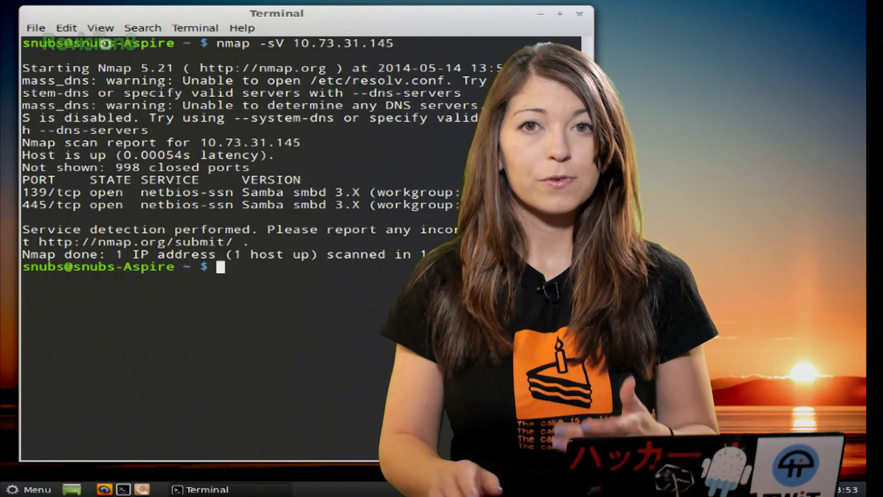
Step: Rerun the scan as 'nmap -sV --version-trace 10.73.31.145' and scroll the probe output
{"action": "type", "text": "nmap -sV 10.73.31.145"}
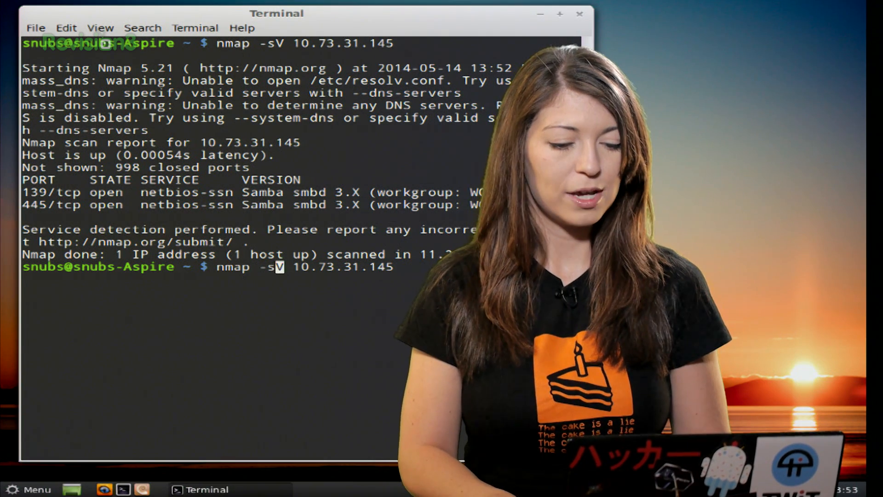
{"action": "type", "text": "--"}
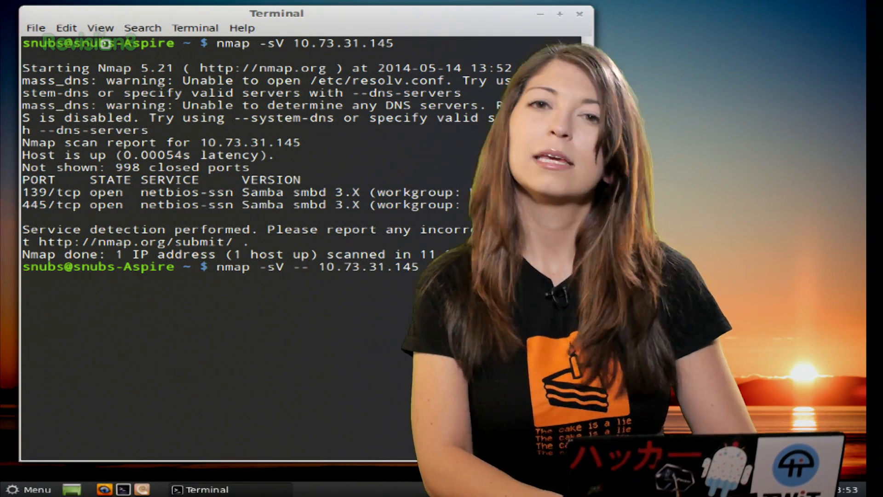
{"action": "type", "text": "version-trace"}
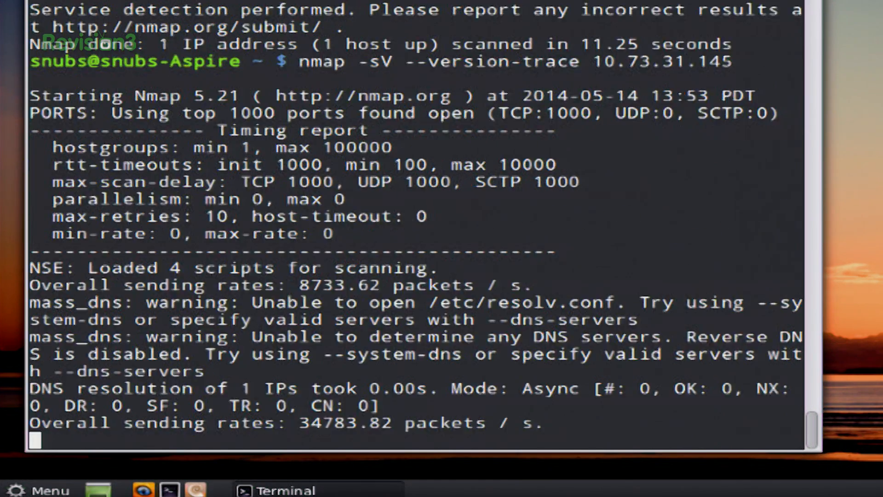
{"action": "scroll", "scroll_direction": "down", "scroll_amount": 3}
{"action": "type", "text": "nmap -"}
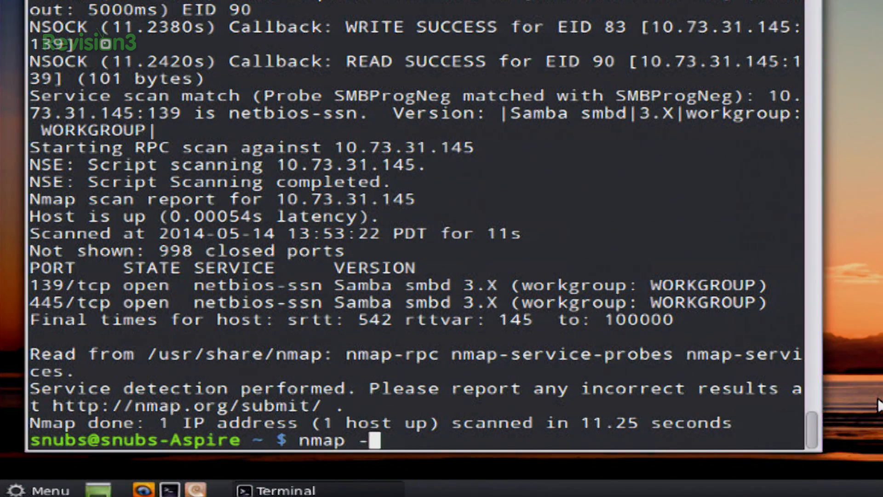
Step: Partly type the RPC scan command 'nmap -sR 10.73.31.14' at the prompt
{"action": "type", "text": "sR 10"}
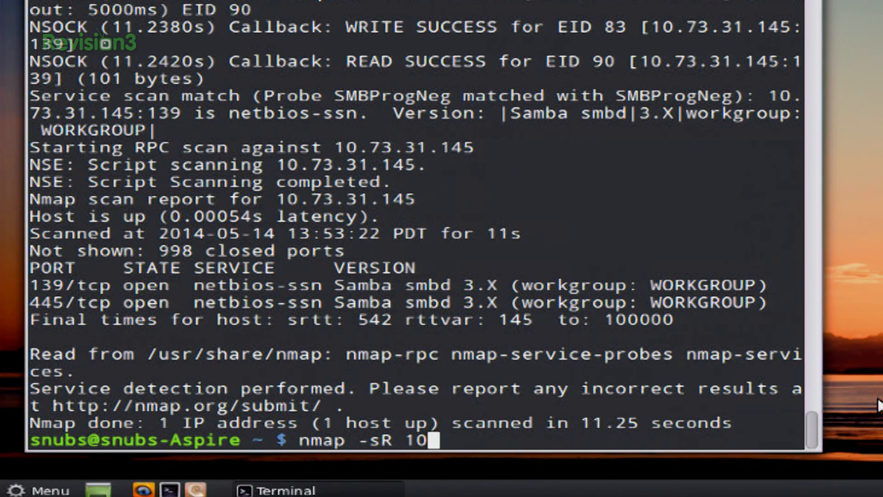
{"action": "type", "text": "0.73.31.14"}
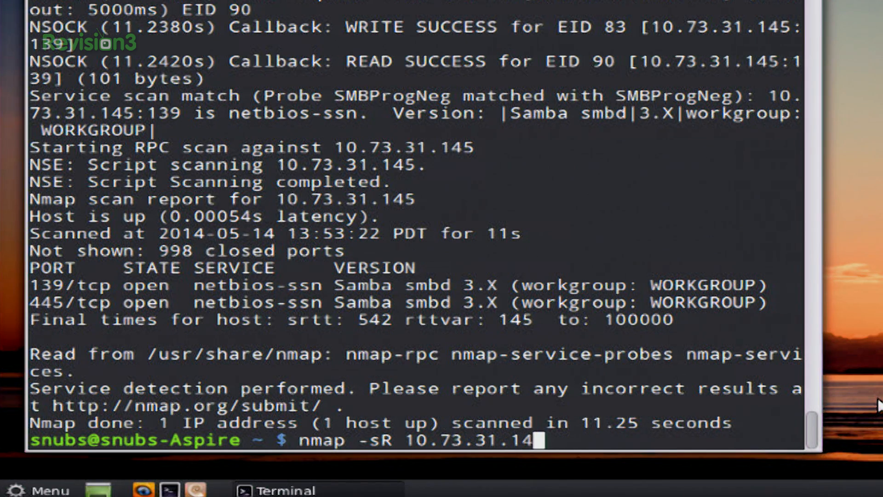